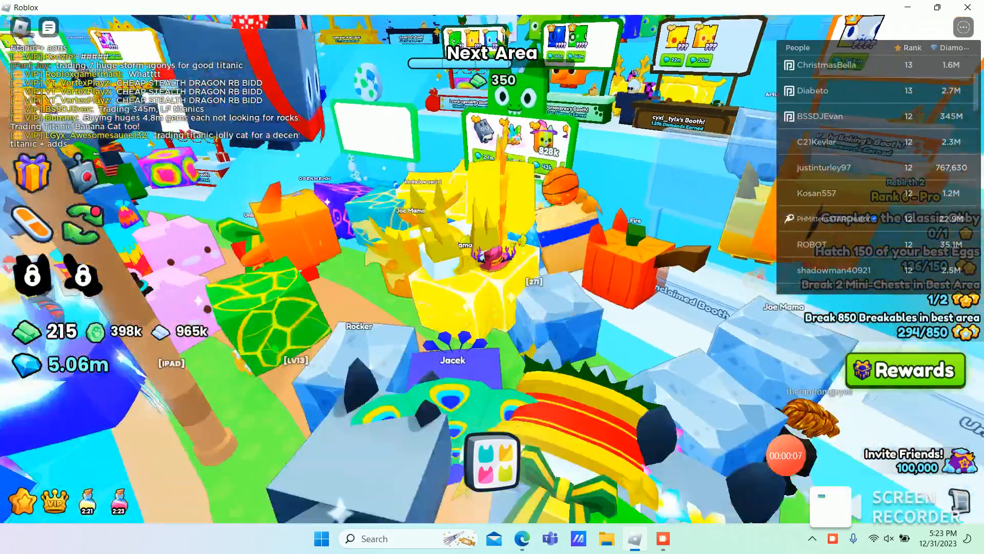
Review the team's huge pets and a nearby player's options, then check Huge Sun Angelus values online.
left_click(493, 462)
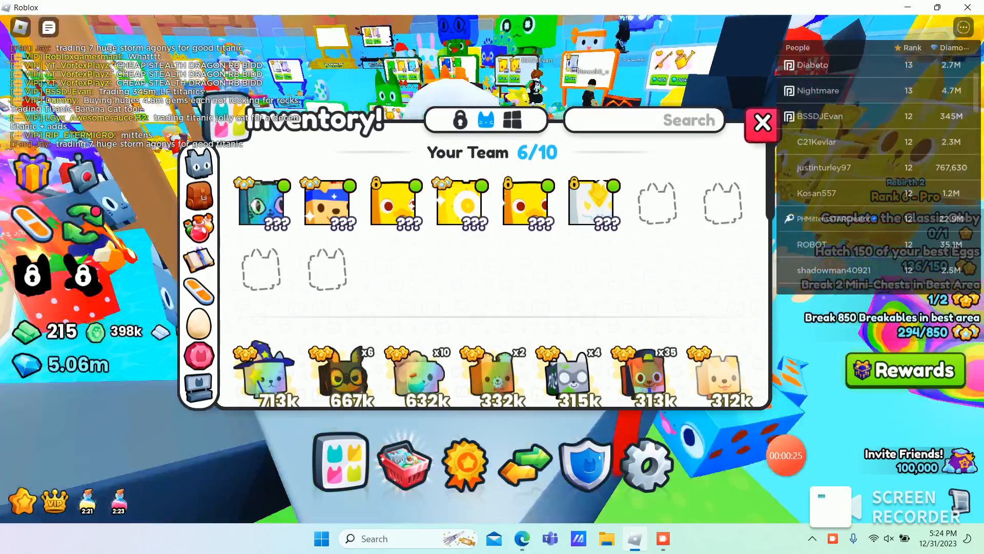
left_click(762, 123)
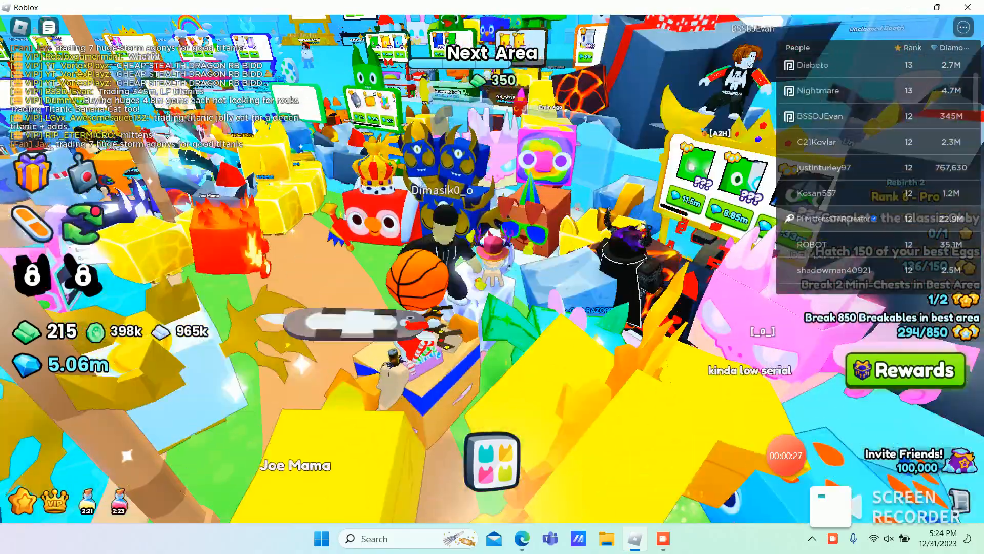
left_click(831, 218)
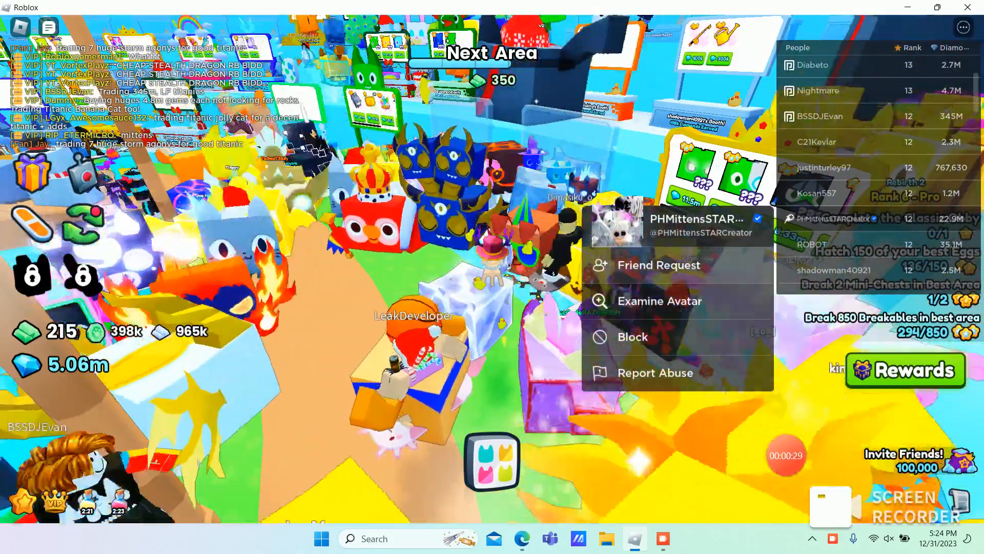
left_click(658, 265)
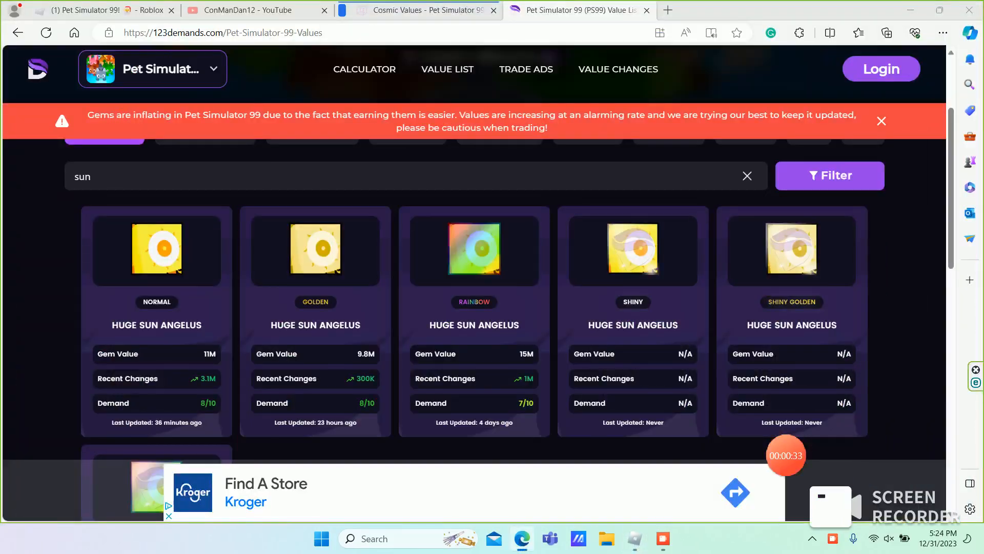
left_click(249, 11)
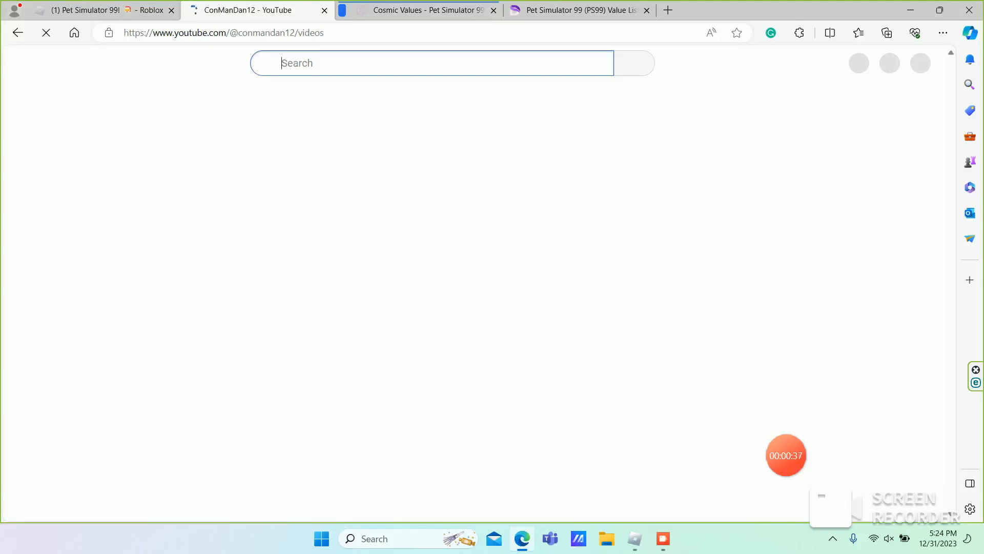
Browse the ConManDan12 channel's video list and start a search for PH Mittens.
type("ph mik")
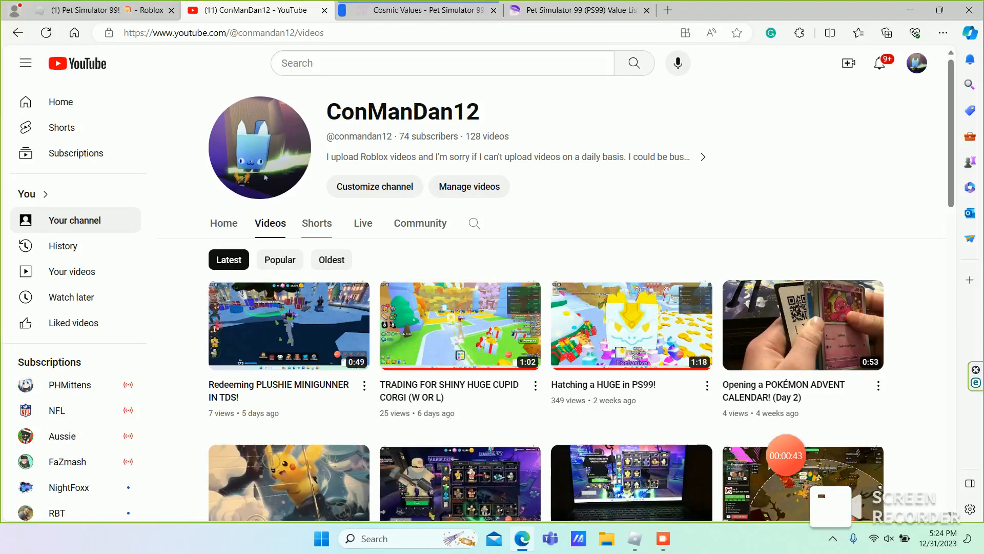
mouse_move(632, 324)
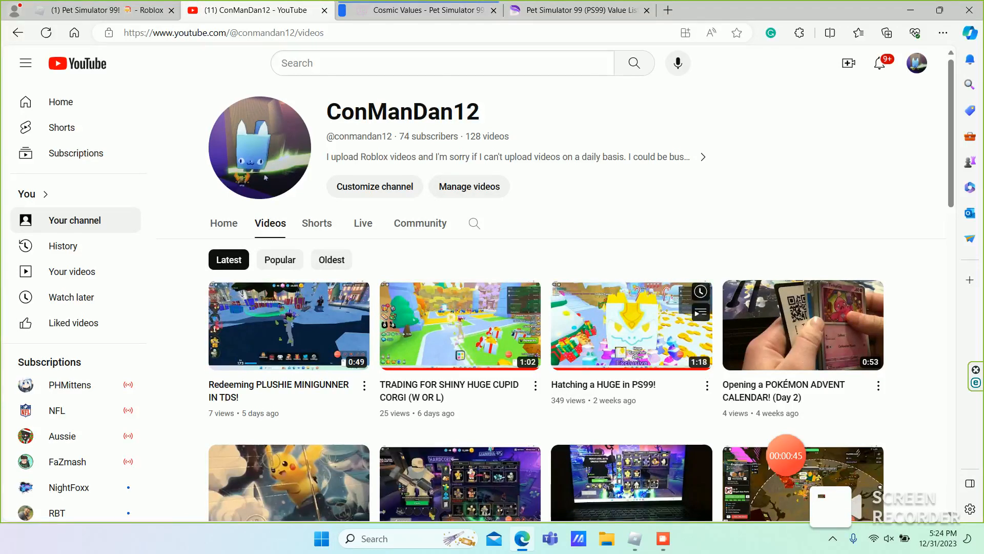
left_click(879, 63)
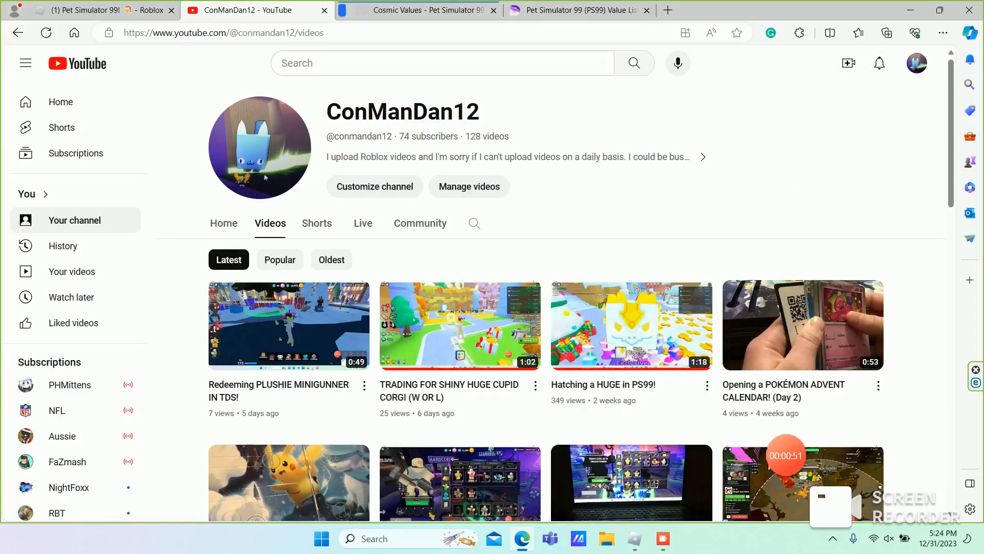
scroll("down", 3)
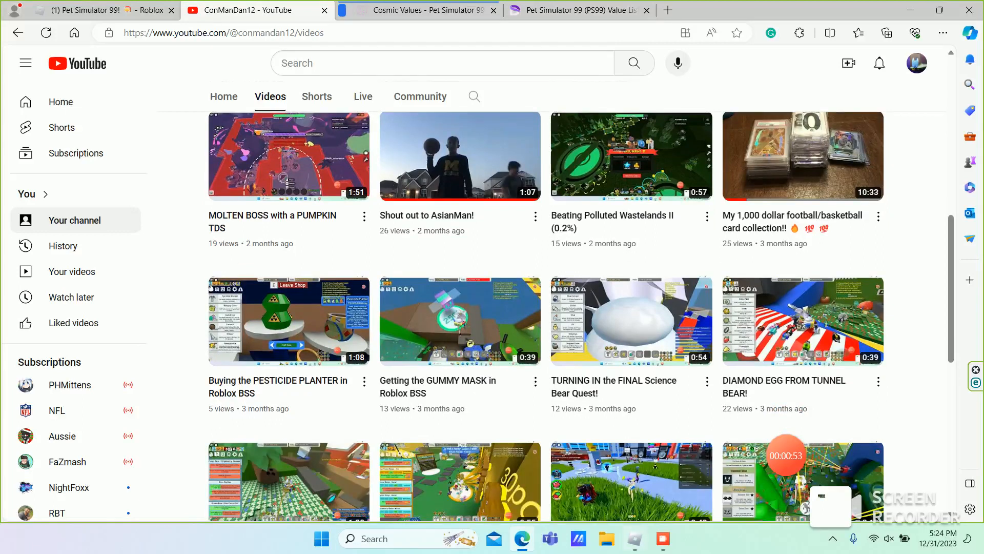
scroll("up", 3)
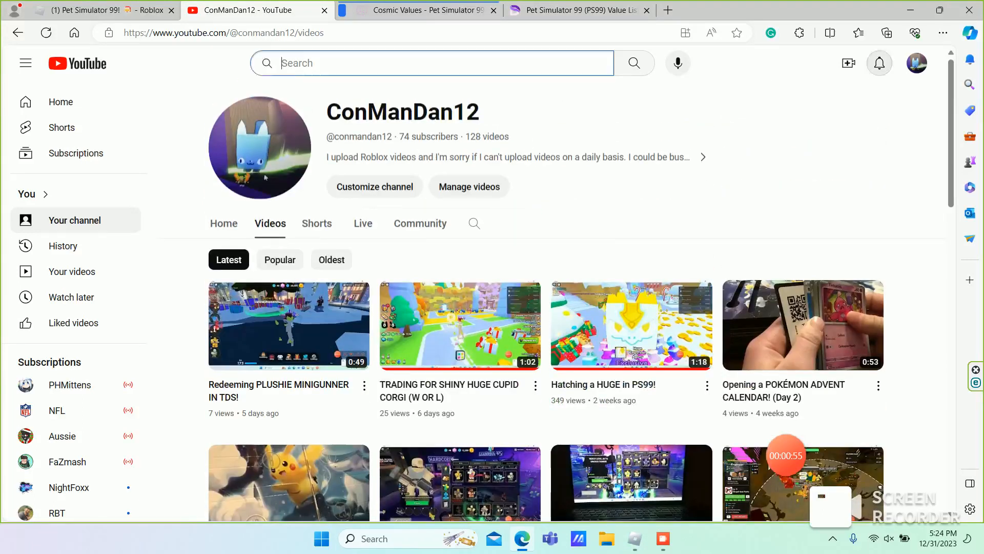
type("ph miy")
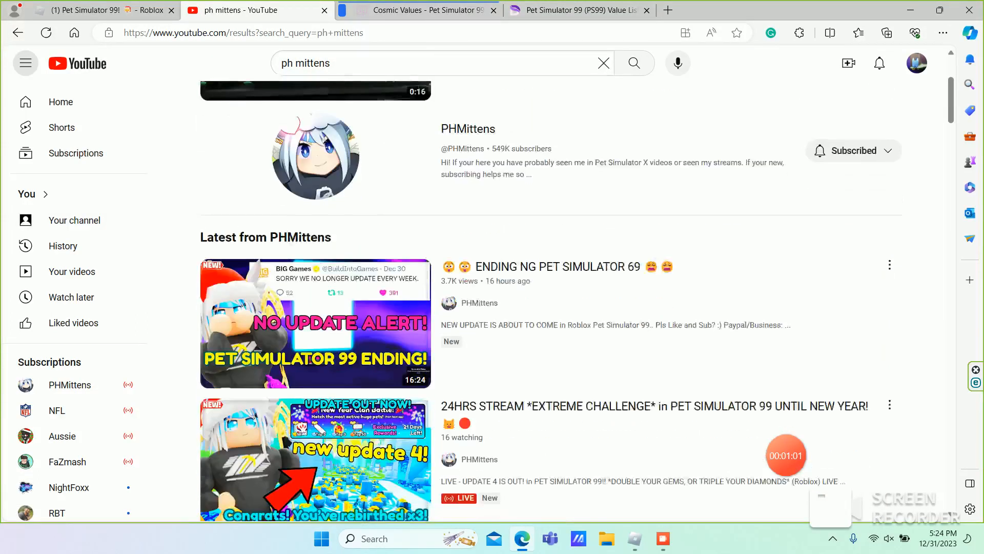
Scroll through the PH Mittens results to the clan battle and Pet Simulator X videos.
scroll("down", 3)
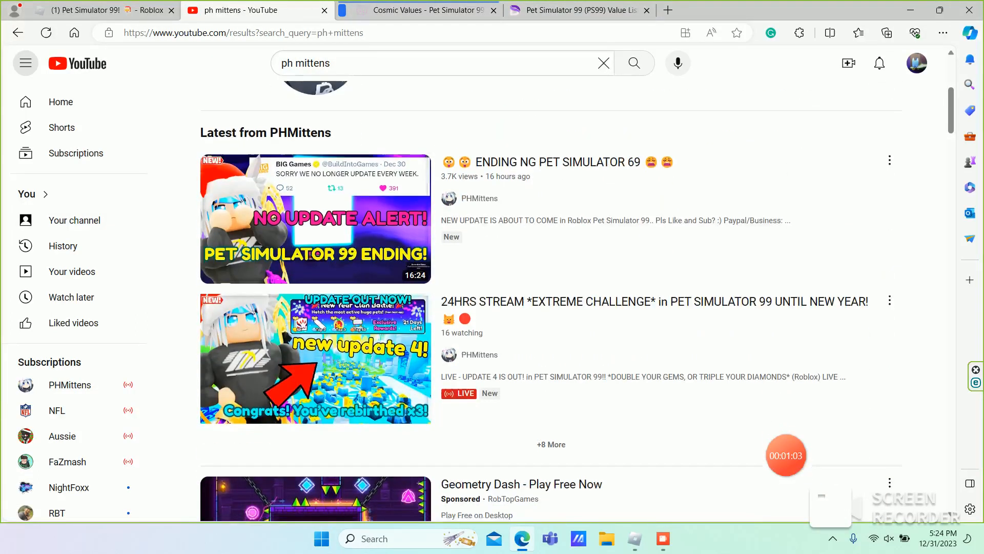
scroll("down", 3)
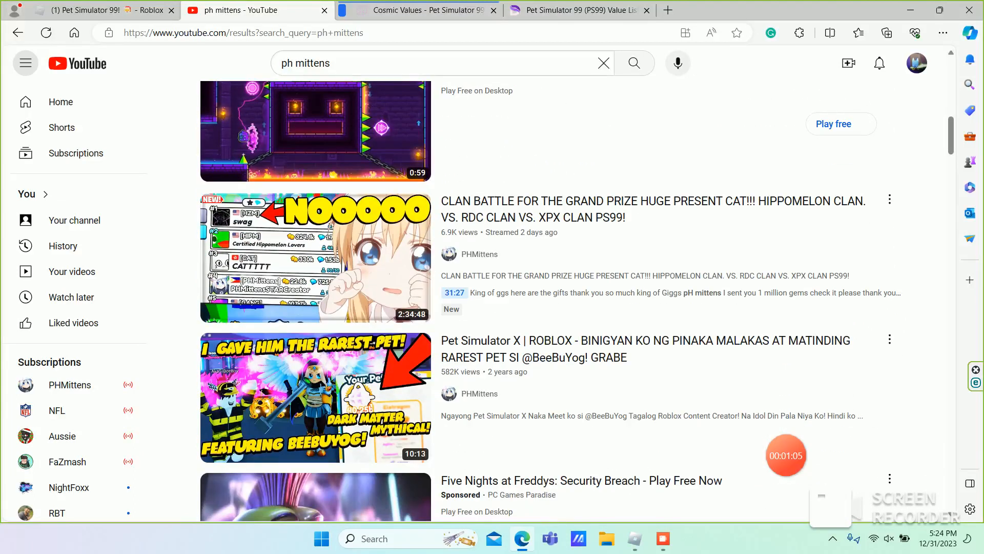